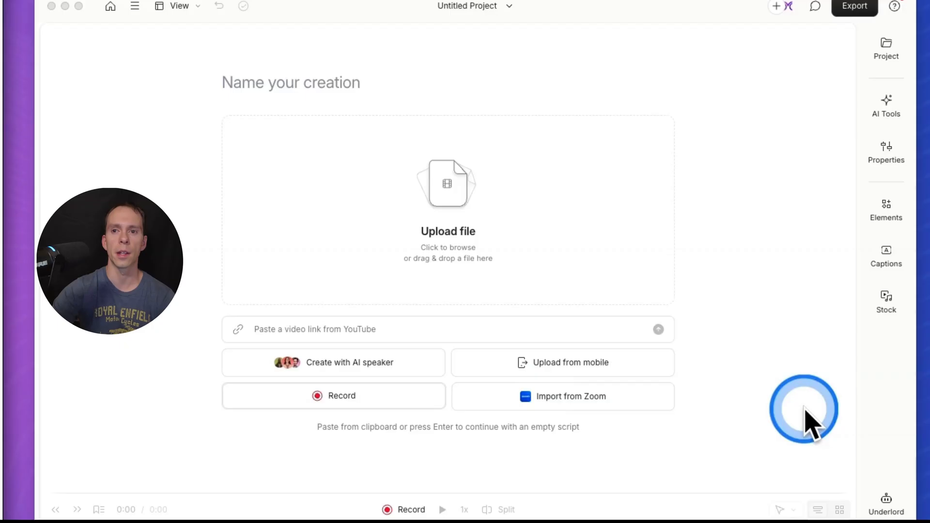
mouse_move(727, 406)
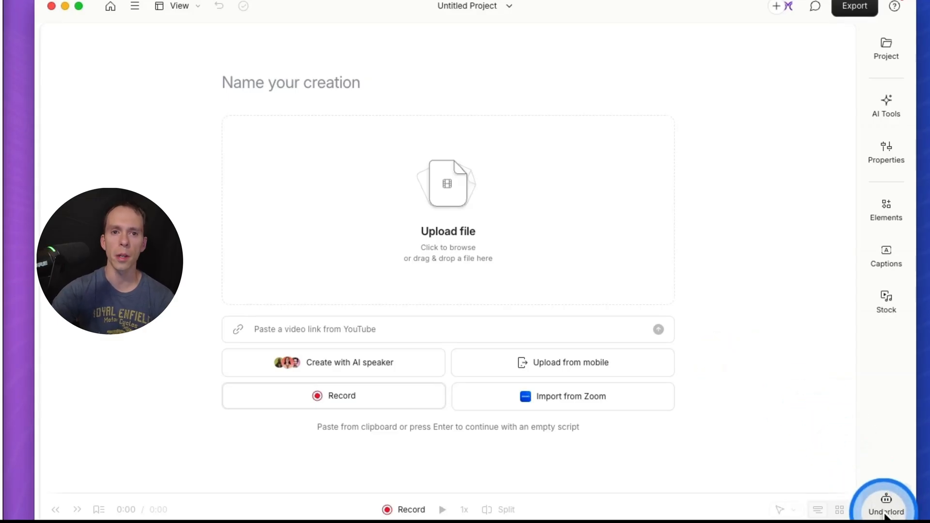
Ask Underlord to generate a video of a guy at a computer editing a video.
left_click(885, 510)
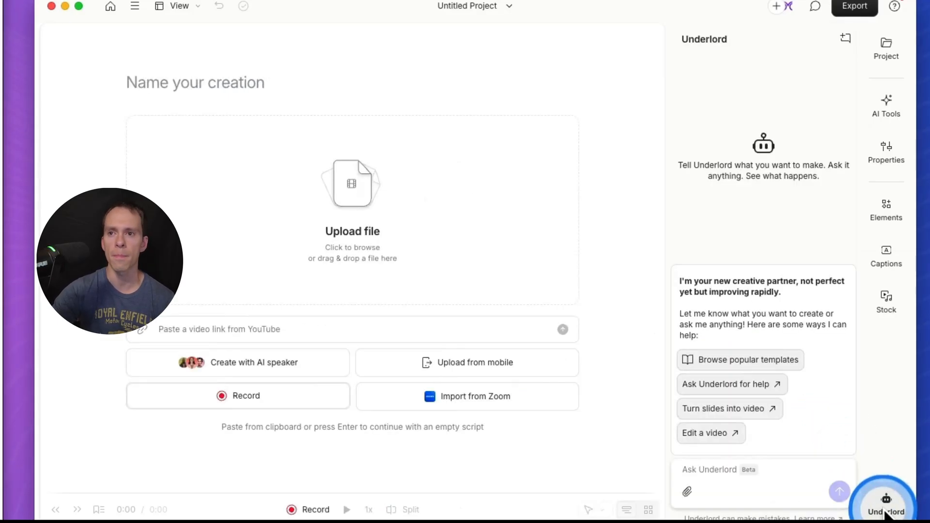
left_click(763, 470)
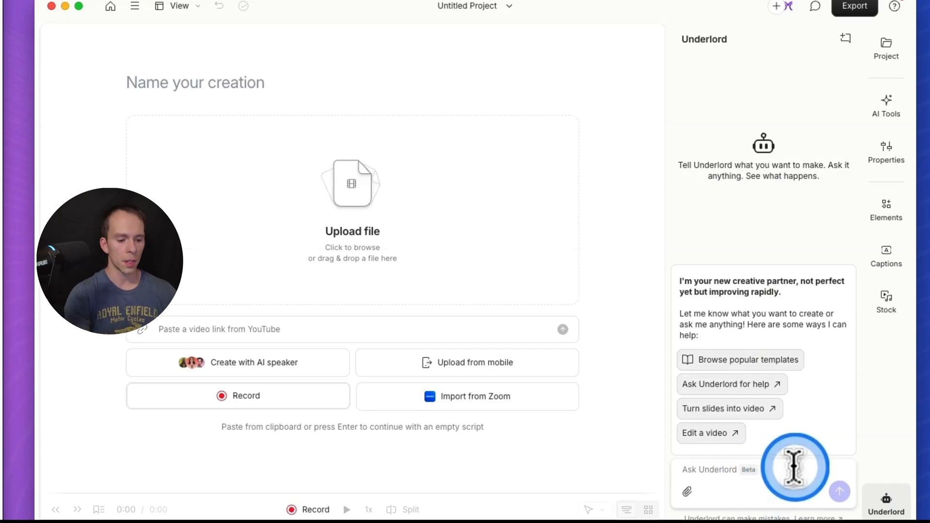
type("generate a video of a guy sitting at a")
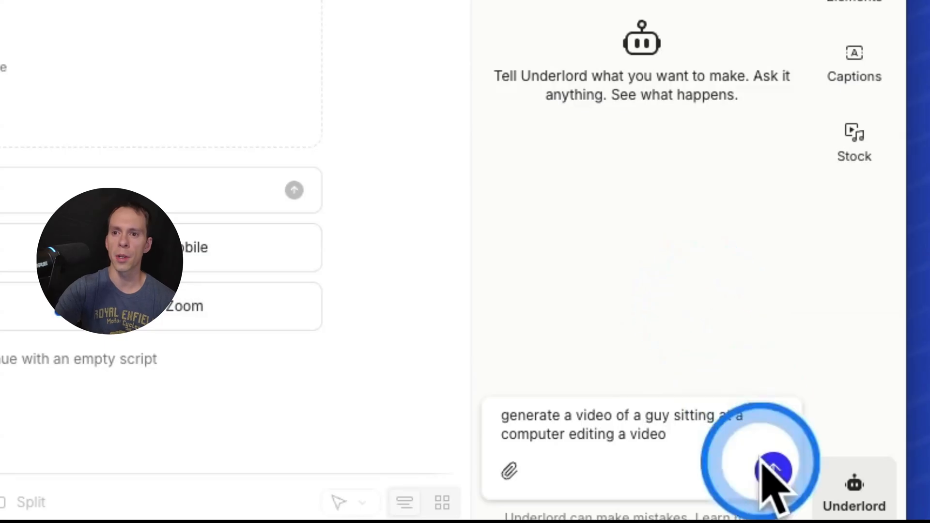
left_click(775, 469)
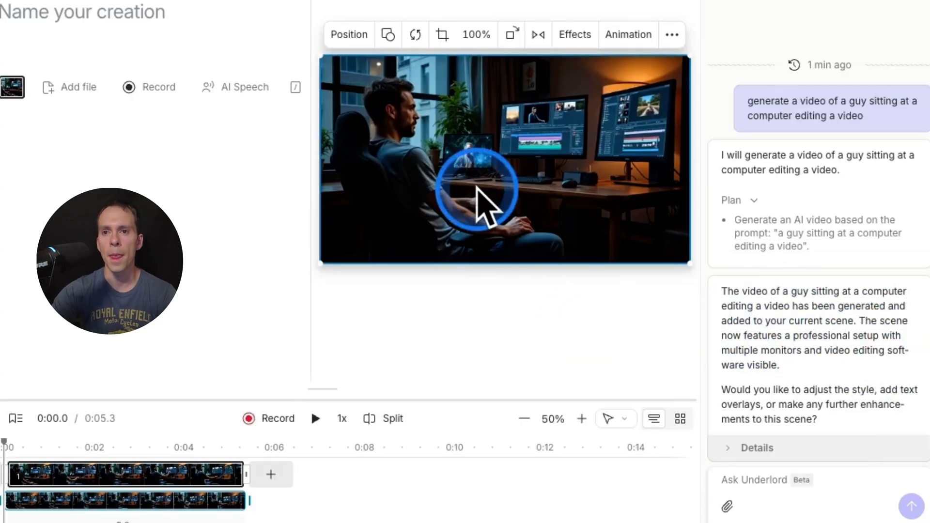
left_click(172, 466)
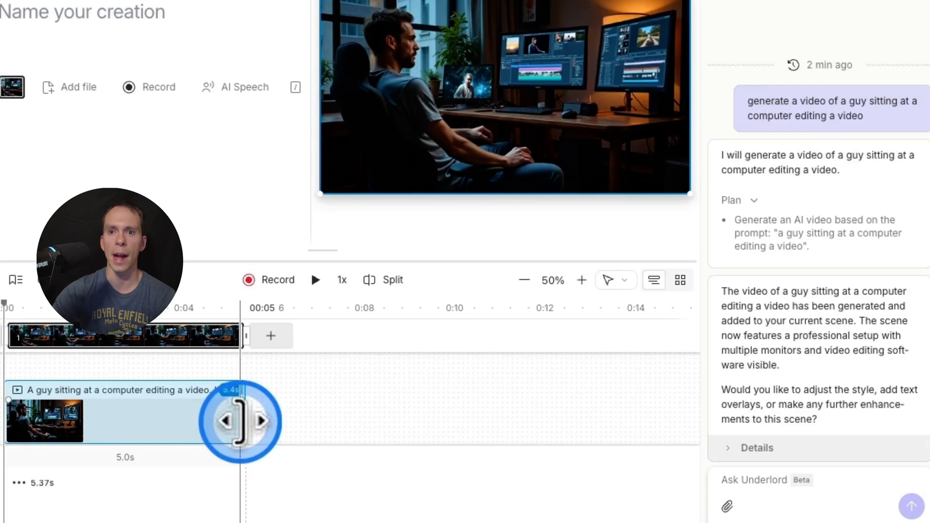
left_click_drag(240, 421, 169, 421)
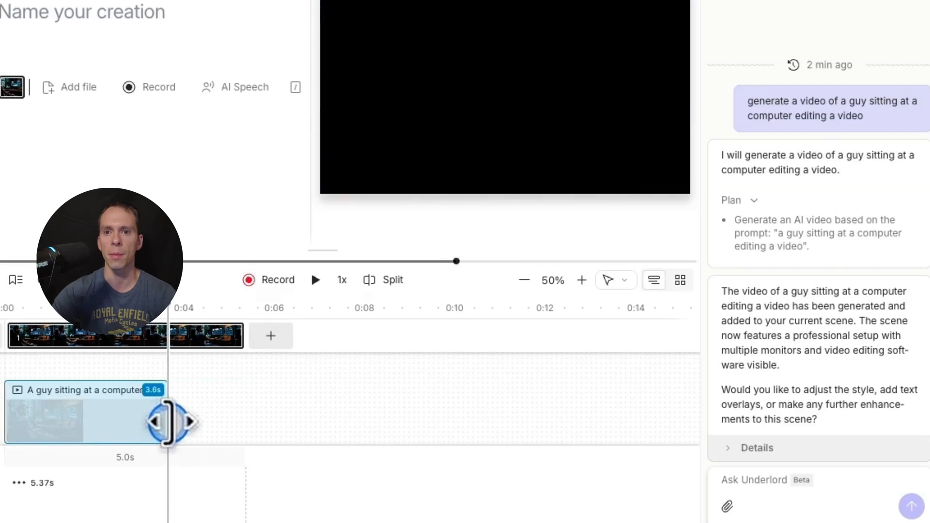
left_click_drag(171, 421, 59, 420)
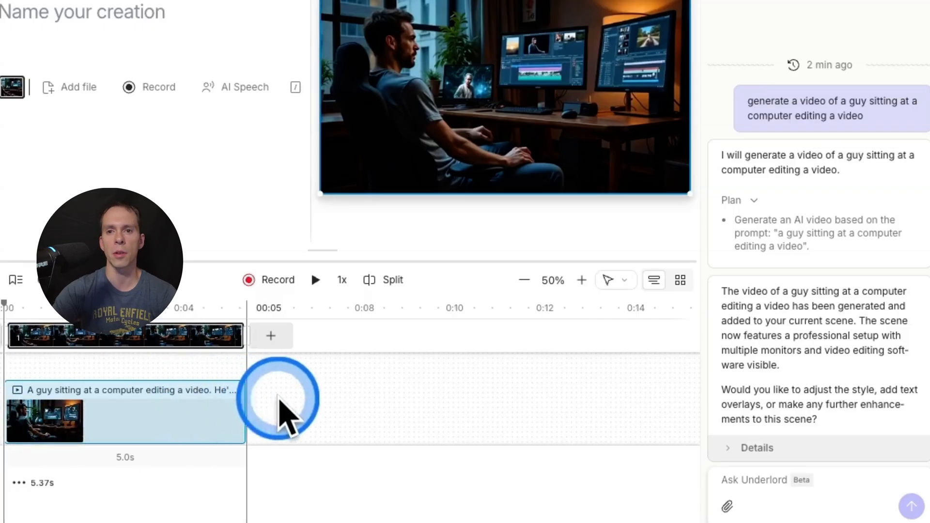
left_click_drag(279, 401, 125, 439)
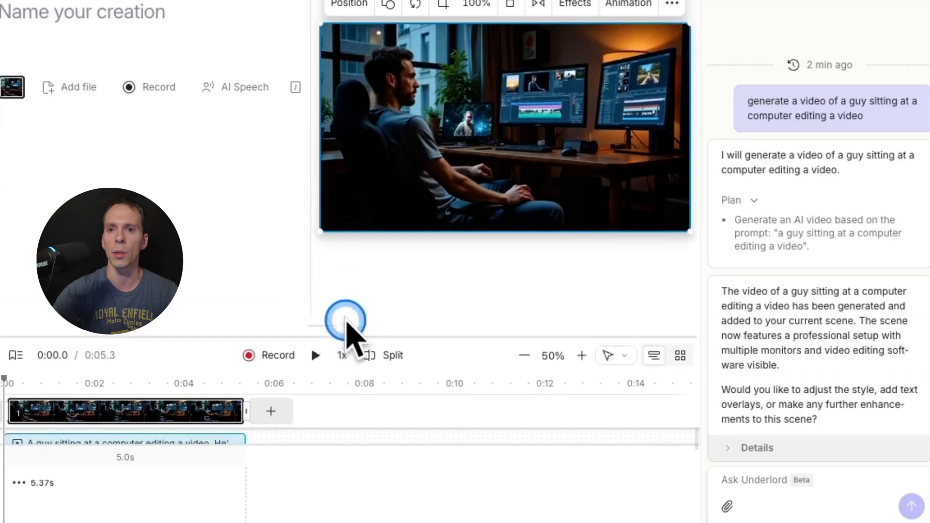
left_click(893, 26)
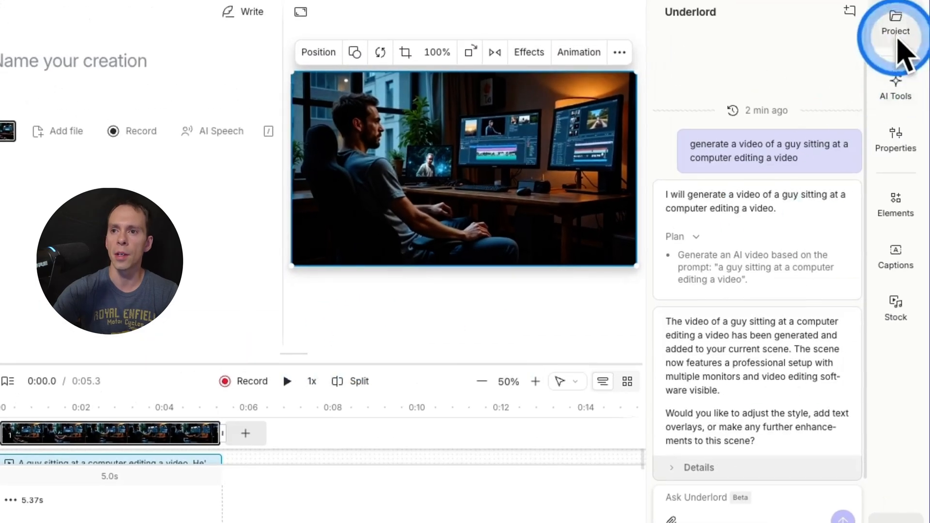
left_click(893, 28)
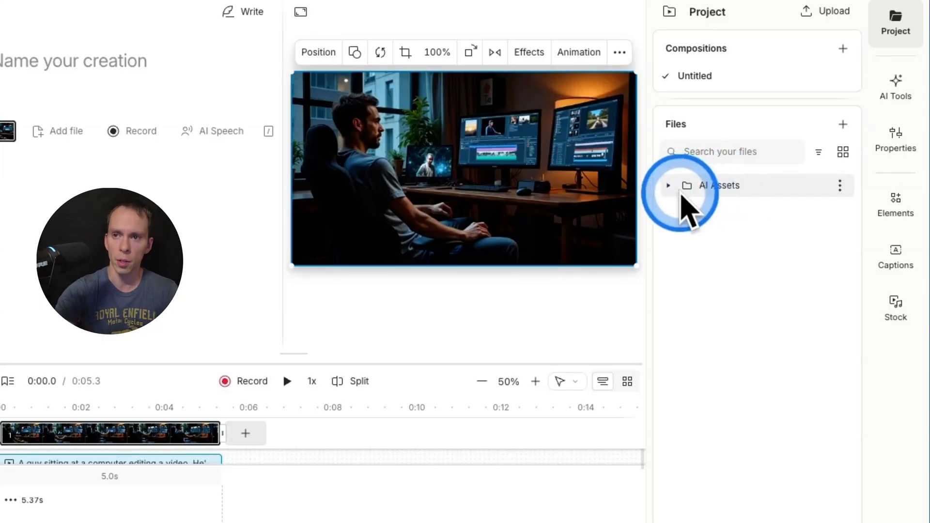
left_click(668, 186)
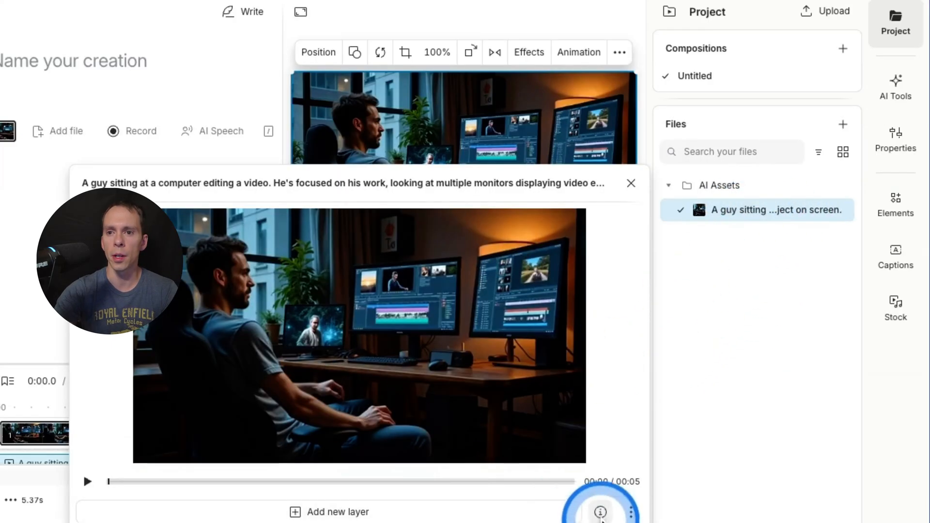
left_click(601, 511)
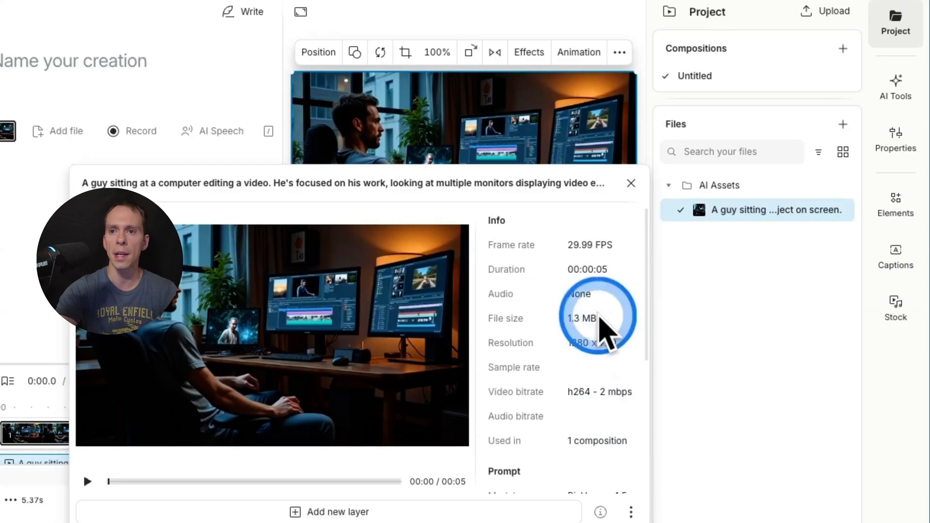
mouse_move(514, 257)
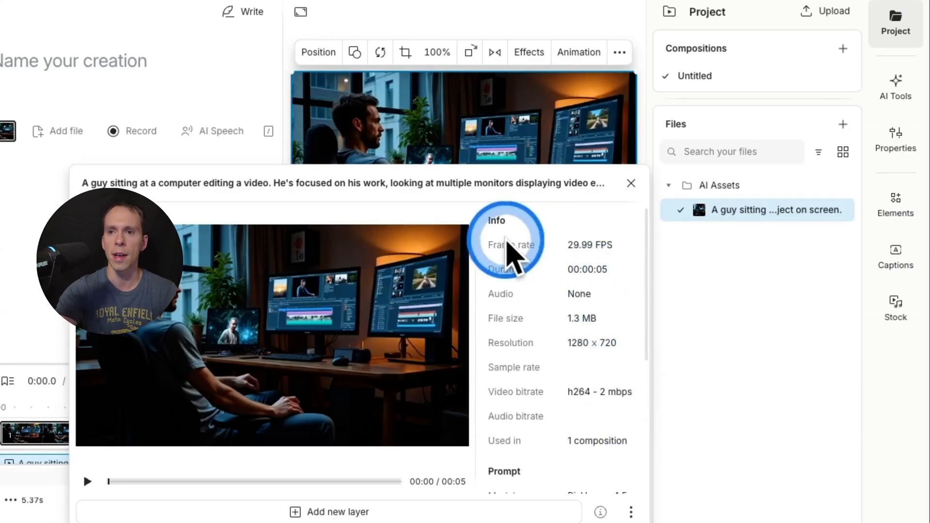
mouse_move(598, 266)
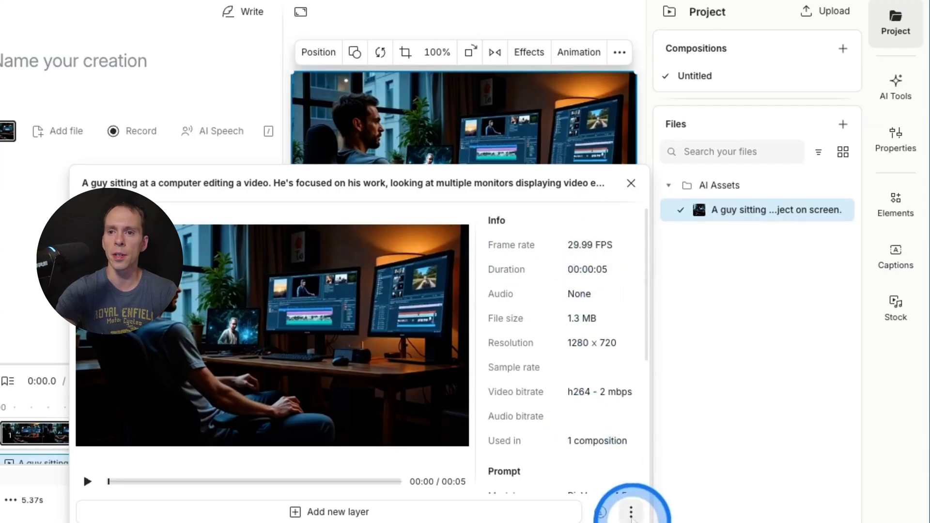
left_click(632, 516)
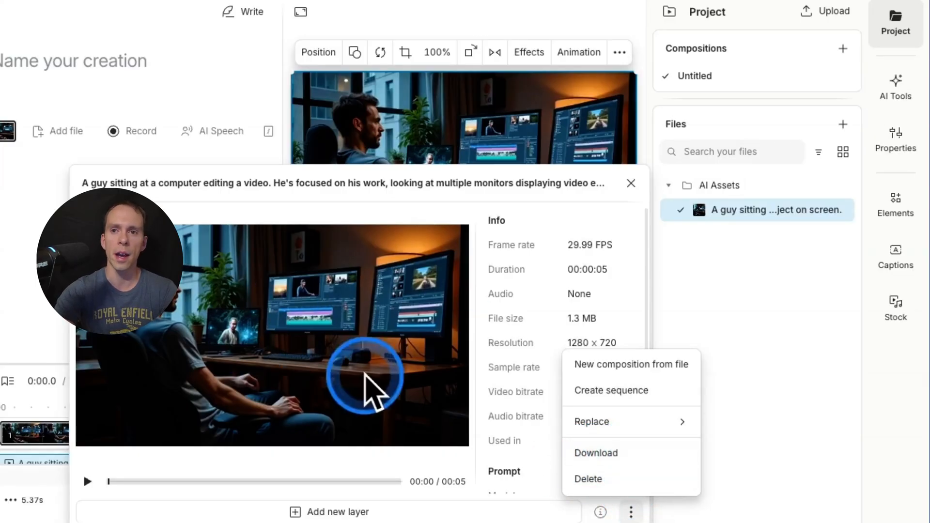
mouse_move(585, 362)
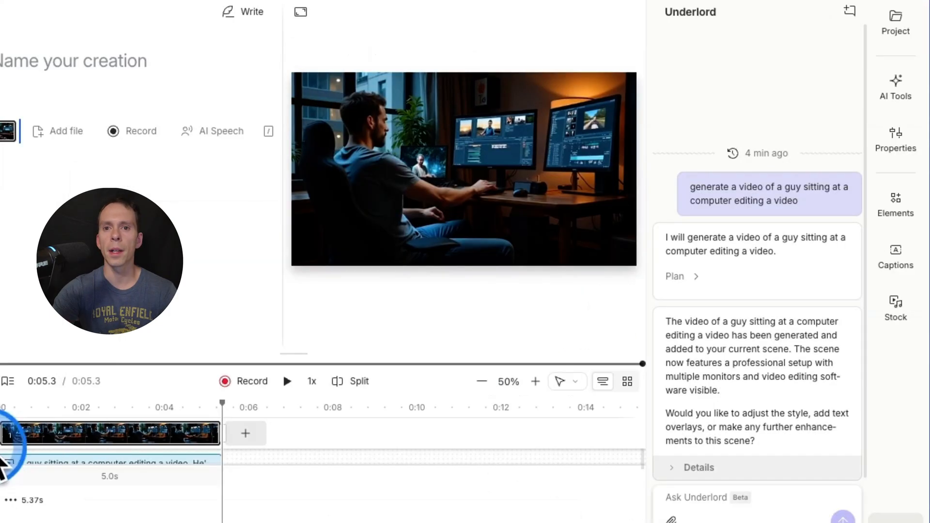
left_click(287, 381)
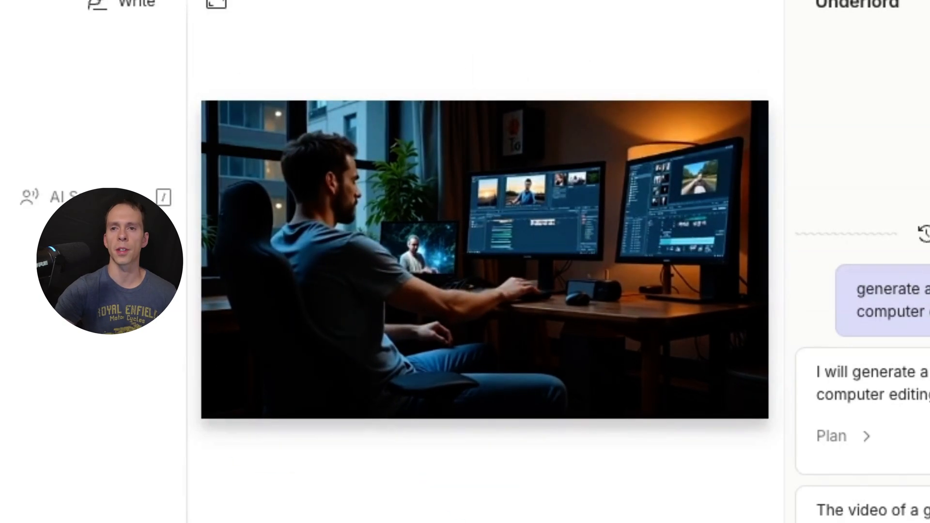
left_click(579, 308)
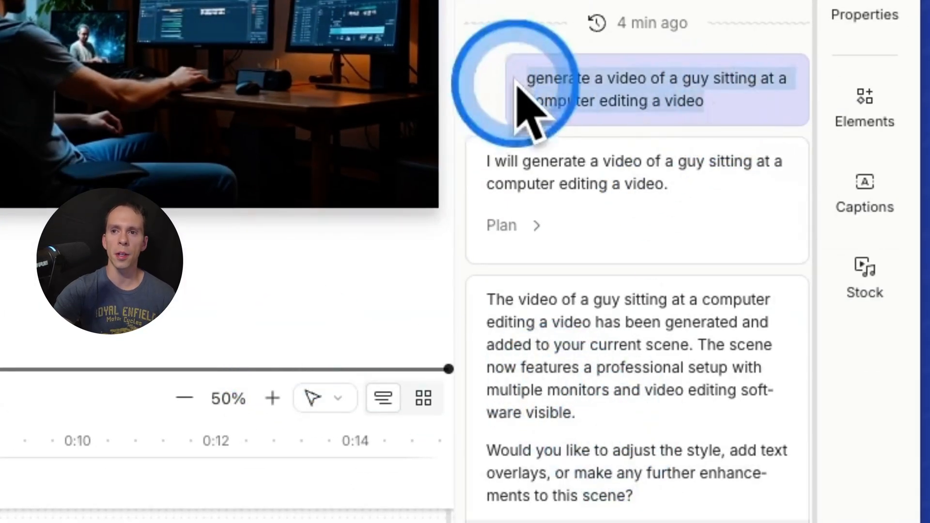
mouse_move(646, 449)
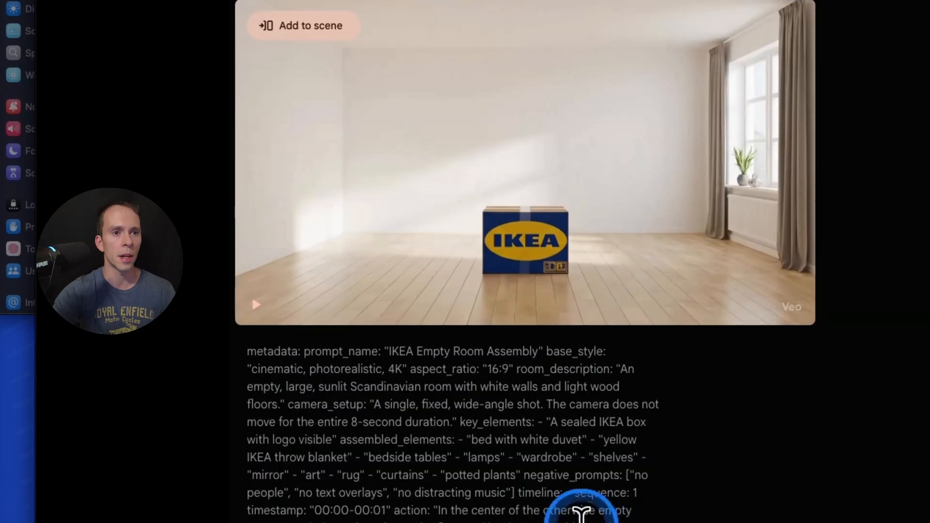
Play the IKEA empty room example video and scroll to its prompt text.
scroll("down", 3)
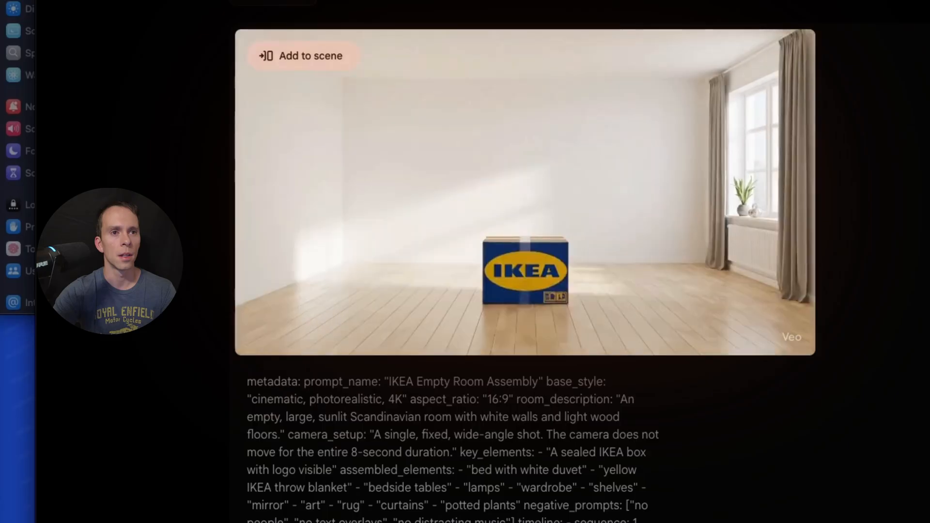
left_click(445, 266)
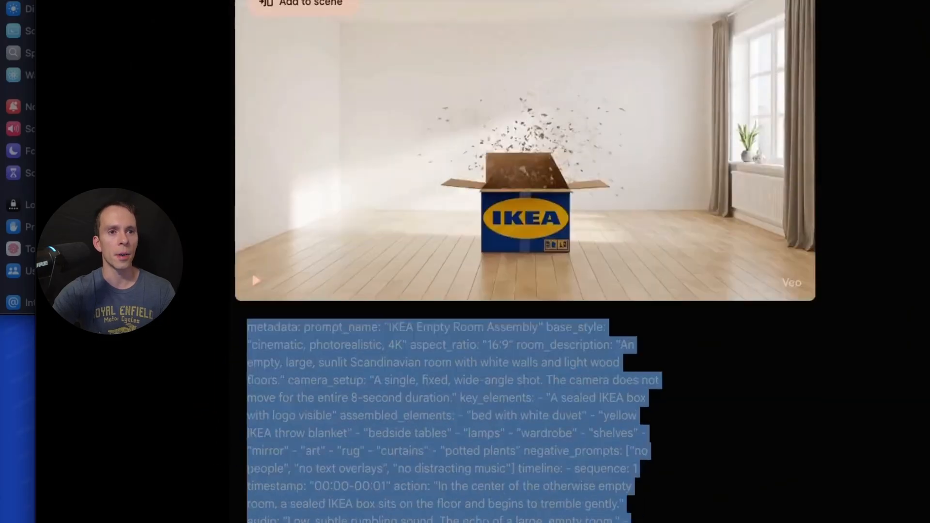
scroll("down", 3)
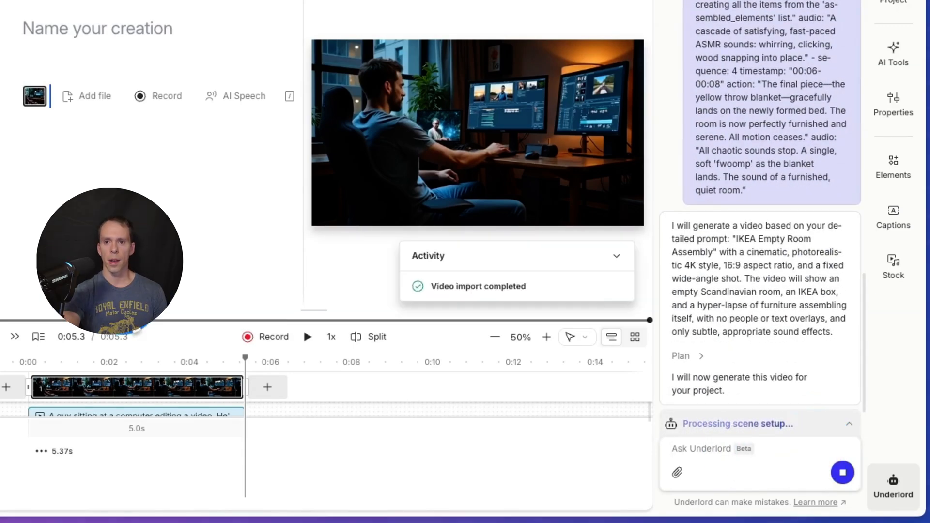
Dismiss the video import notice while Underlord builds the IKEA room video.
left_click(697, 424)
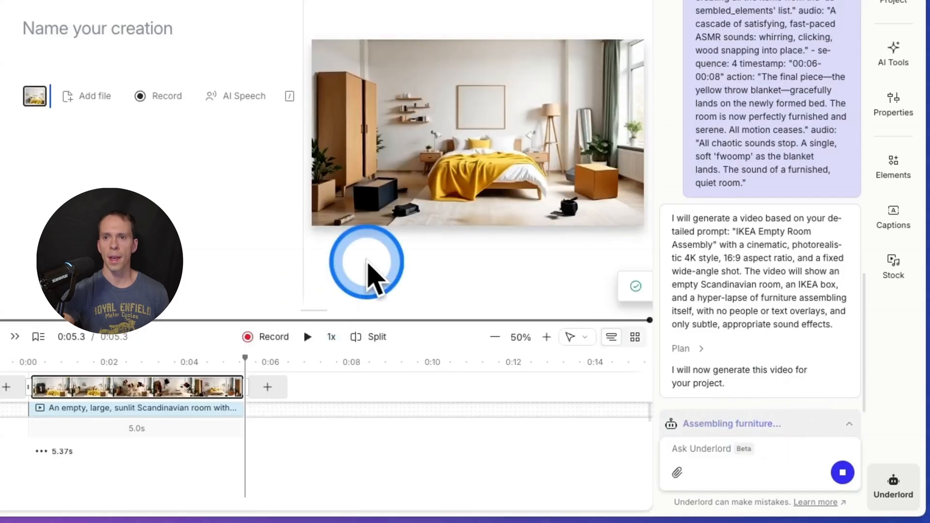
mouse_move(308, 342)
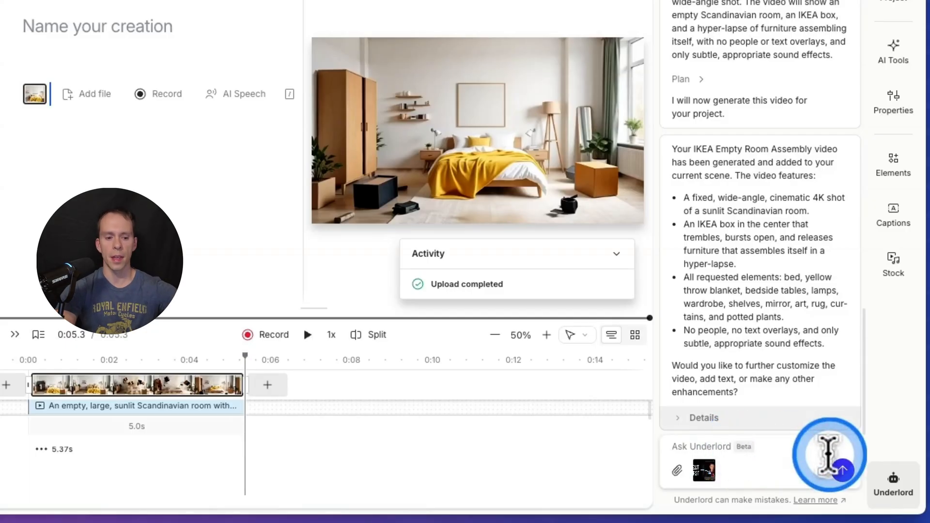
Request a bouncing white arrow and 3D red button animation for the thumbnail.
type("Animate this image so that the white arrow is bouncing. Also, make the red button 3D and animate it clicking in as if pressed.")
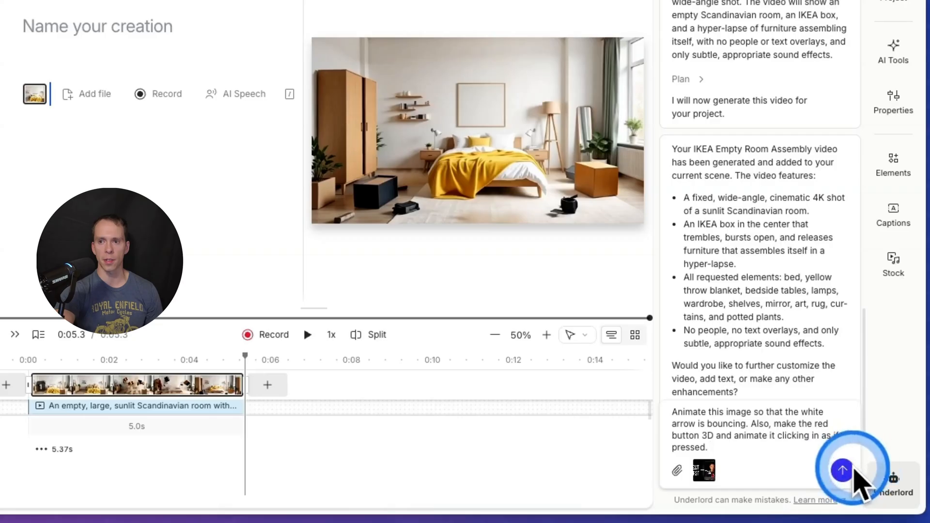
left_click(852, 471)
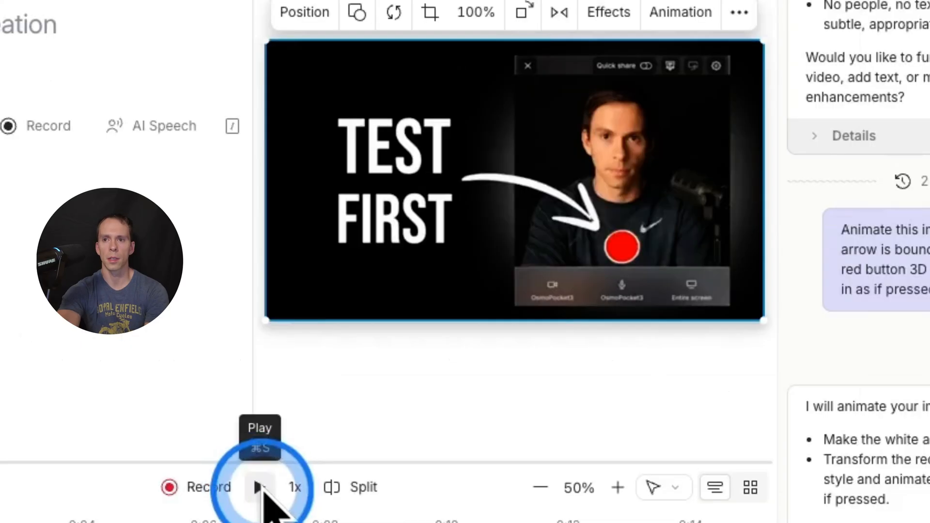
left_click(259, 487)
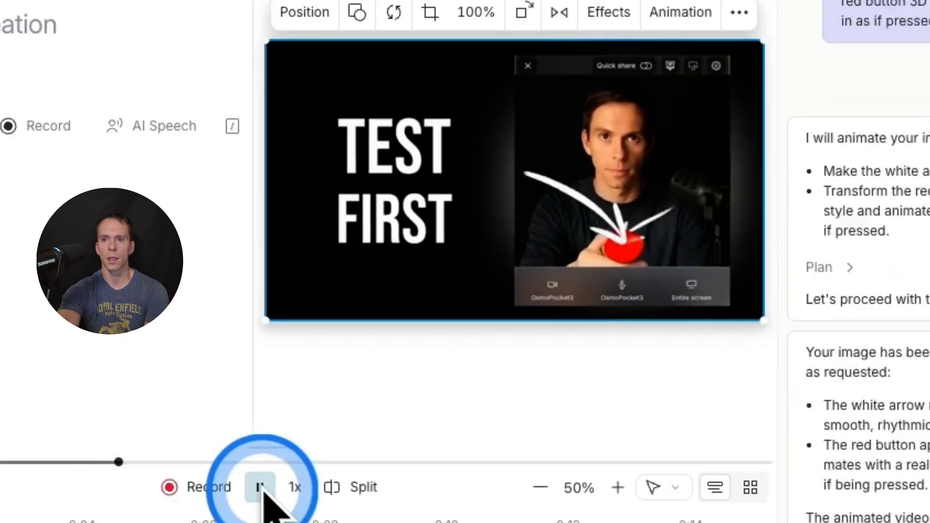
left_click(261, 501)
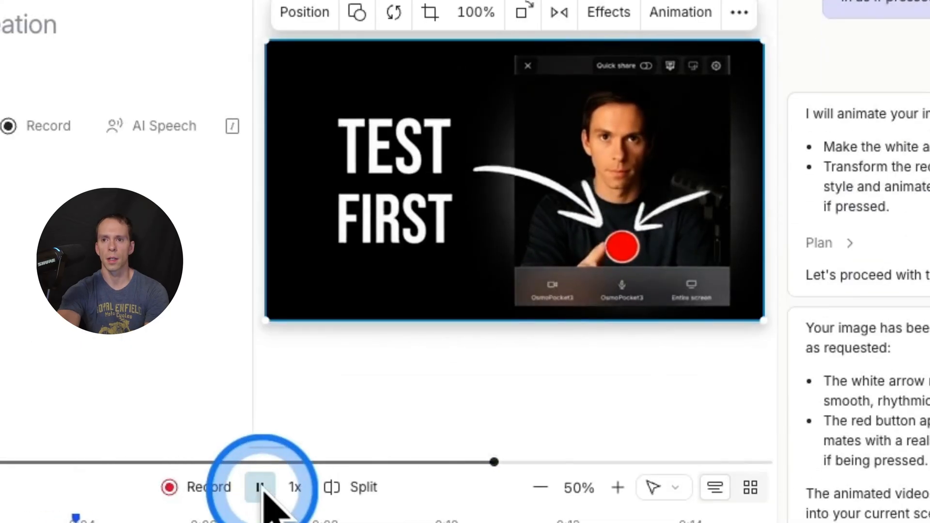
left_click(259, 488)
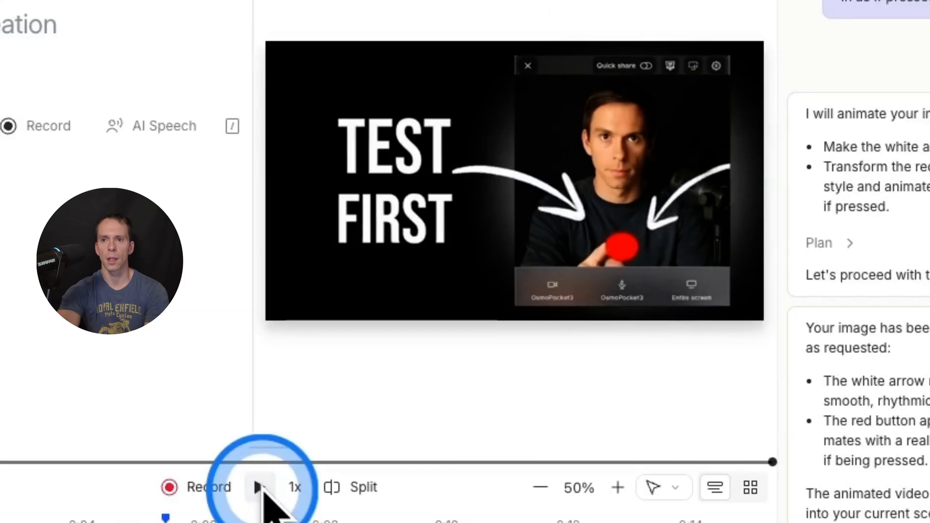